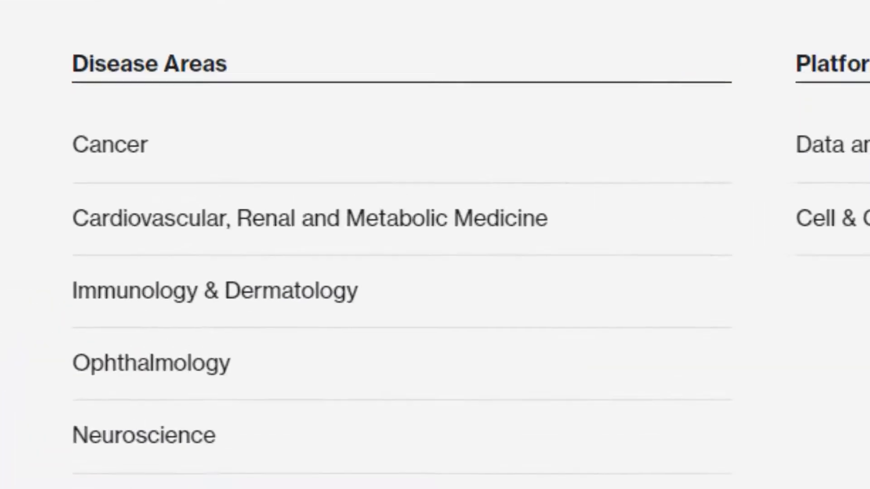
- Scroll the Cell & Gene Therapy page down to the AveXis is now Novartis Gene Therapies section
scroll(down, 3)
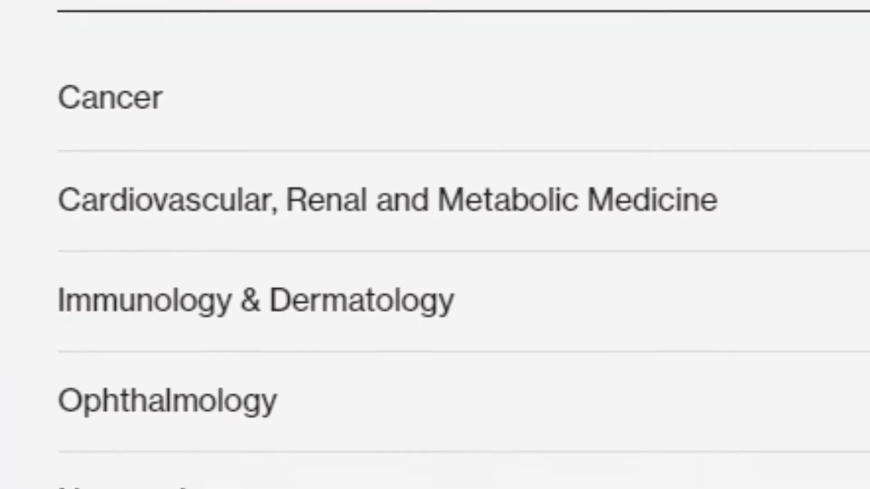
scroll(down, 3)
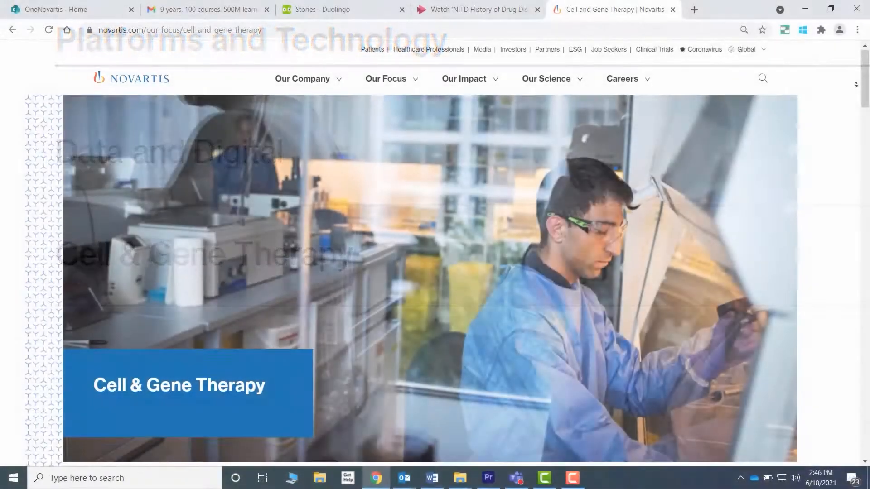
scroll(down, 3)
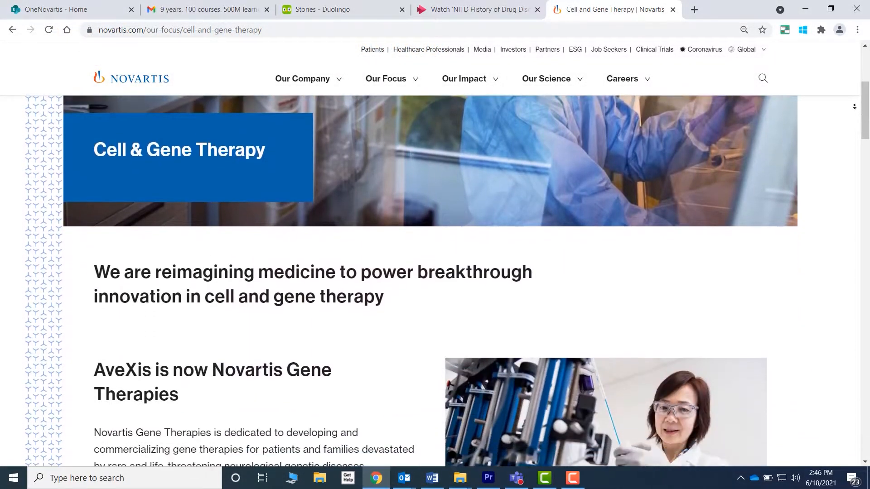
scroll(down, 3)
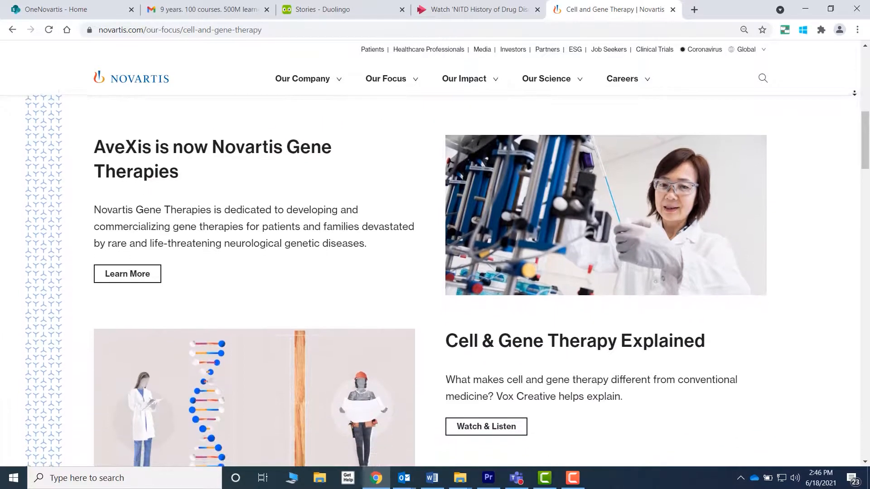
click(485, 426)
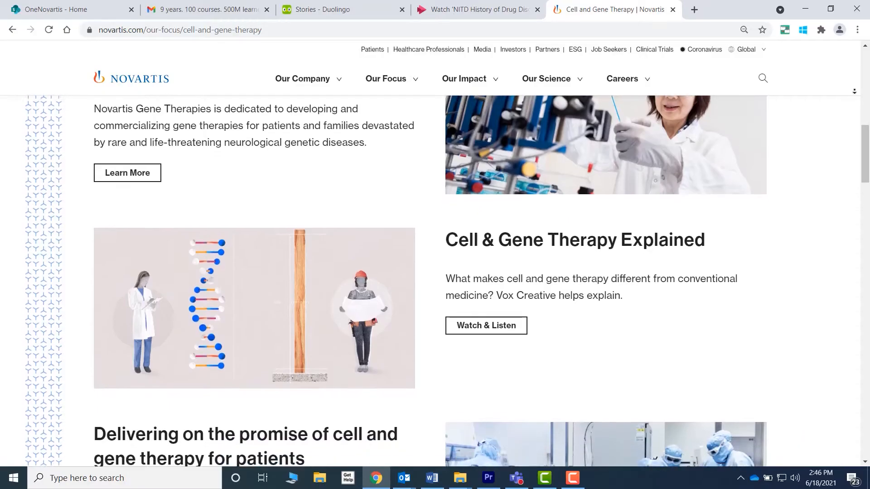
- Scroll past the Key focus areas and CAR-T sections to reach 'What is cell and gene therapy?'
scroll(down, 3)
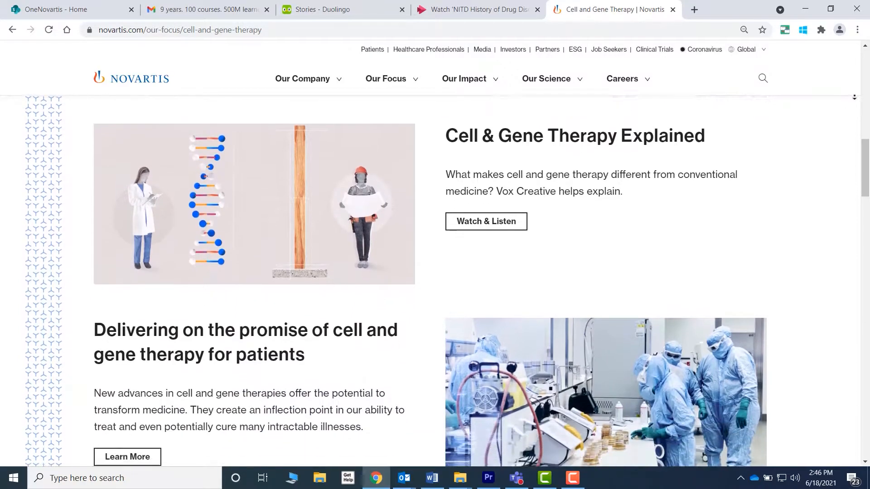
scroll(down, 3)
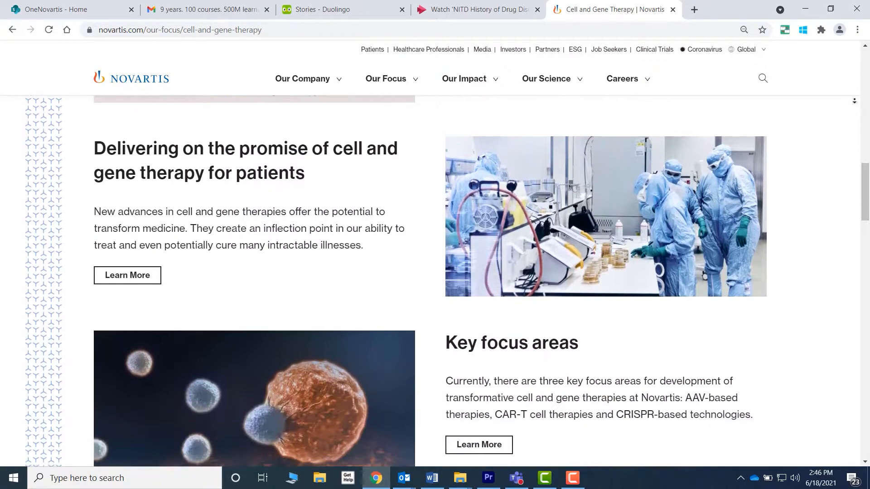
scroll(down, 3)
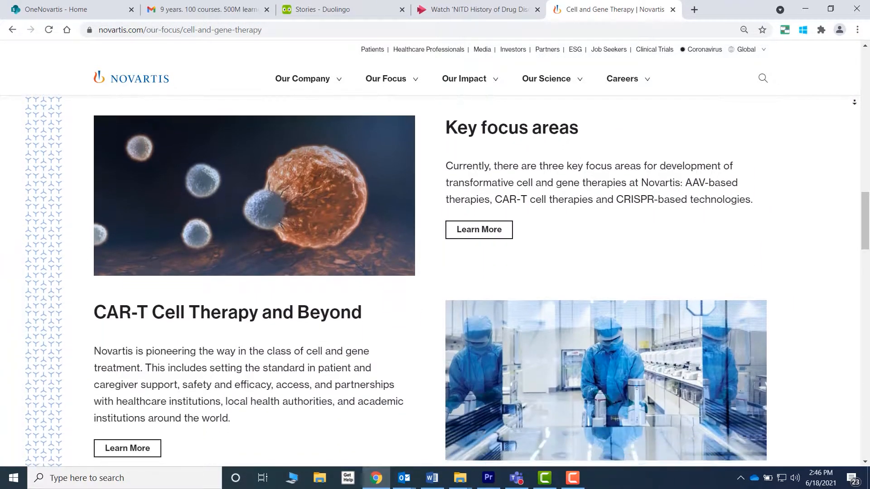
scroll(down, 3)
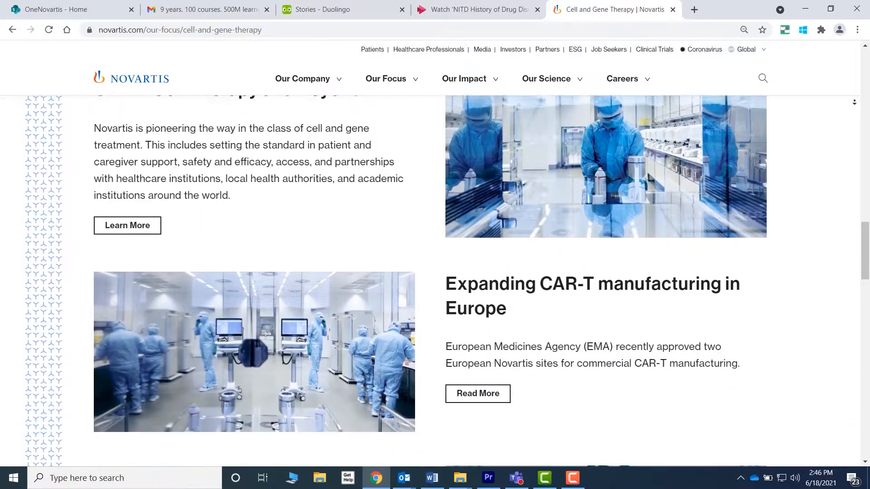
scroll(down, 3)
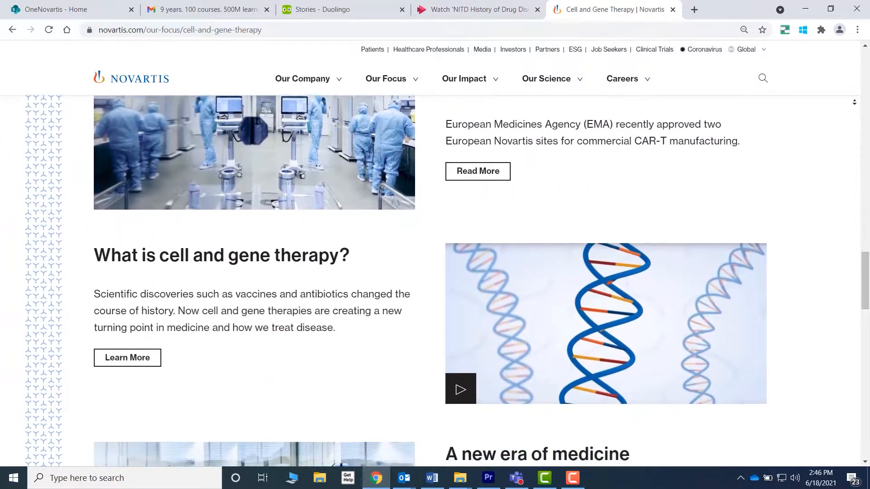